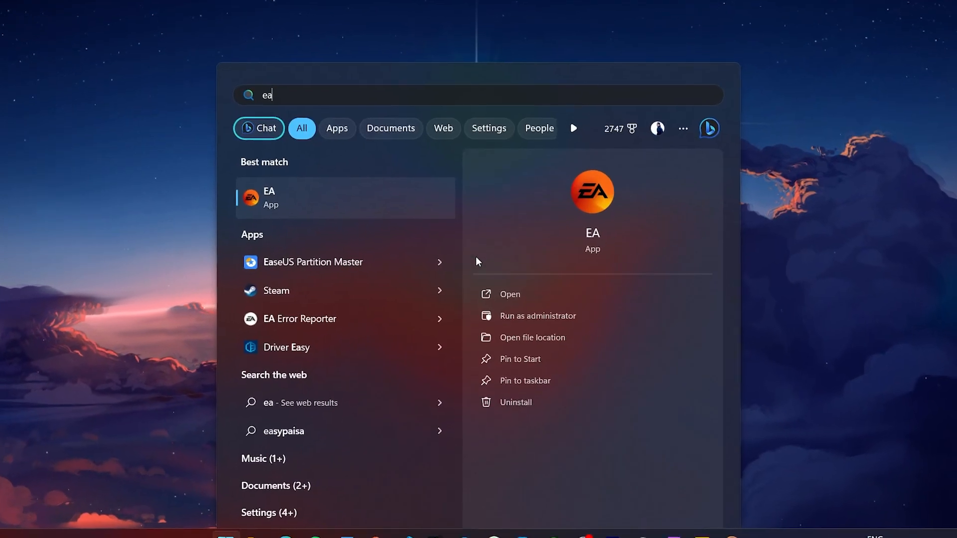
# Step: Open the EA app's shortcut location and bring up the EA shortcut's context menu
pyautogui.click(532, 338)
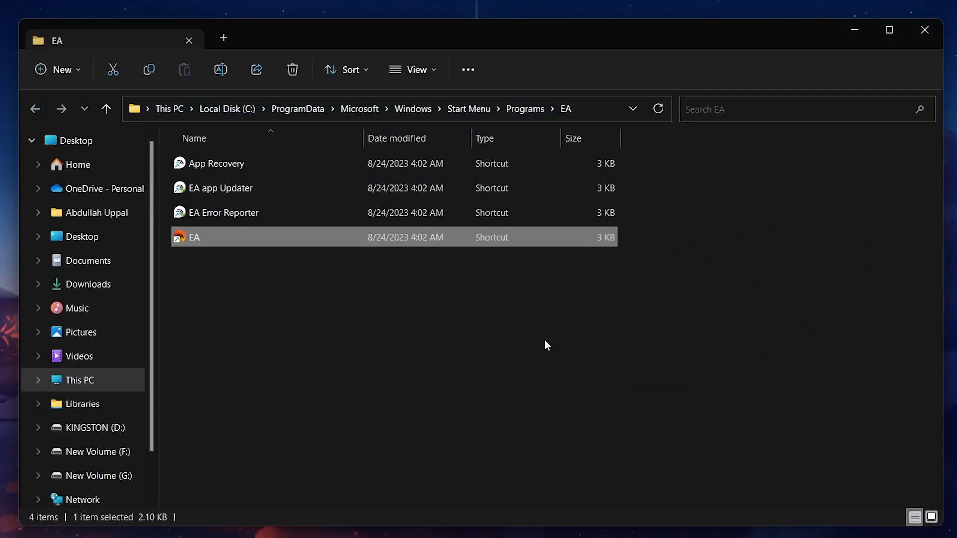
pyautogui.rightClick(192, 237)
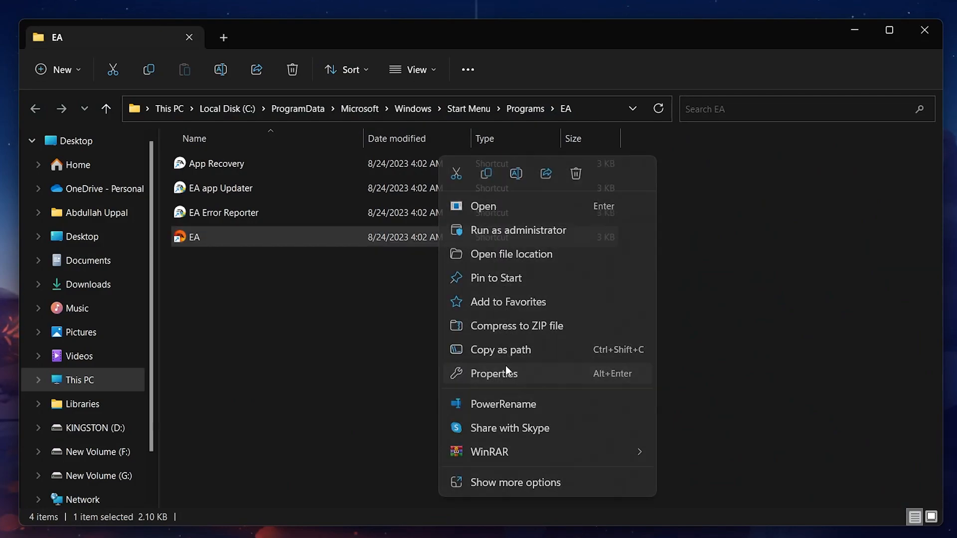
# Step: Make the EA shortcut run in Windows 7 compatibility mode as administrator
pyautogui.click(492, 372)
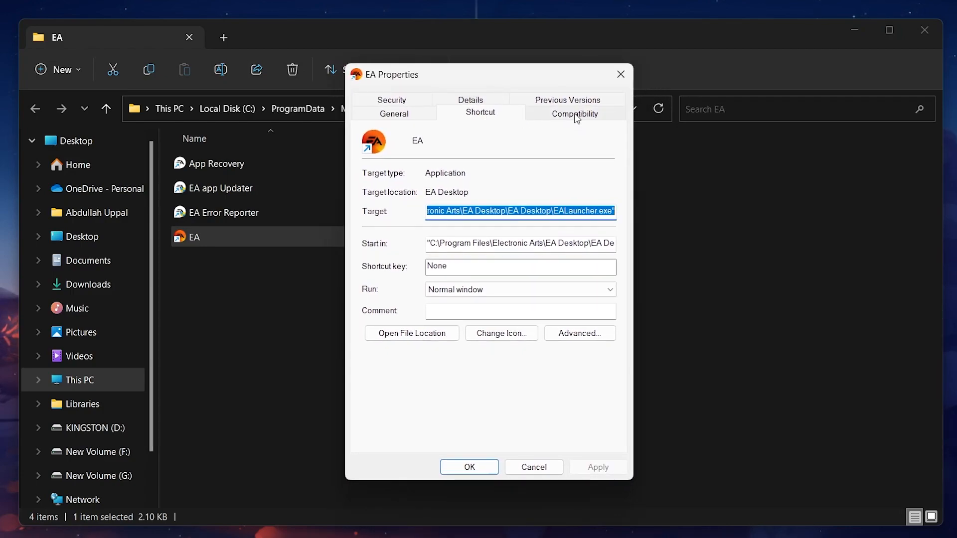
pyautogui.click(574, 113)
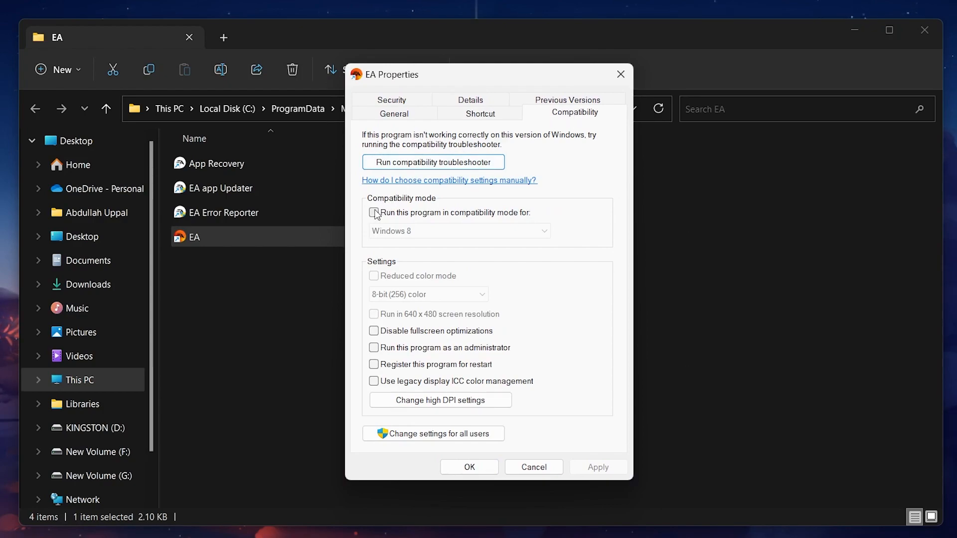
pyautogui.click(373, 212)
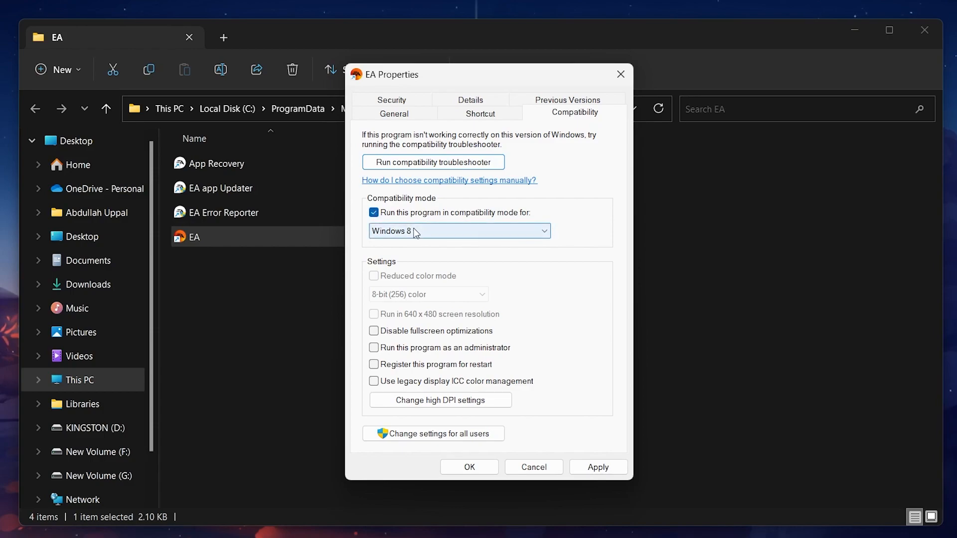
pyautogui.click(457, 230)
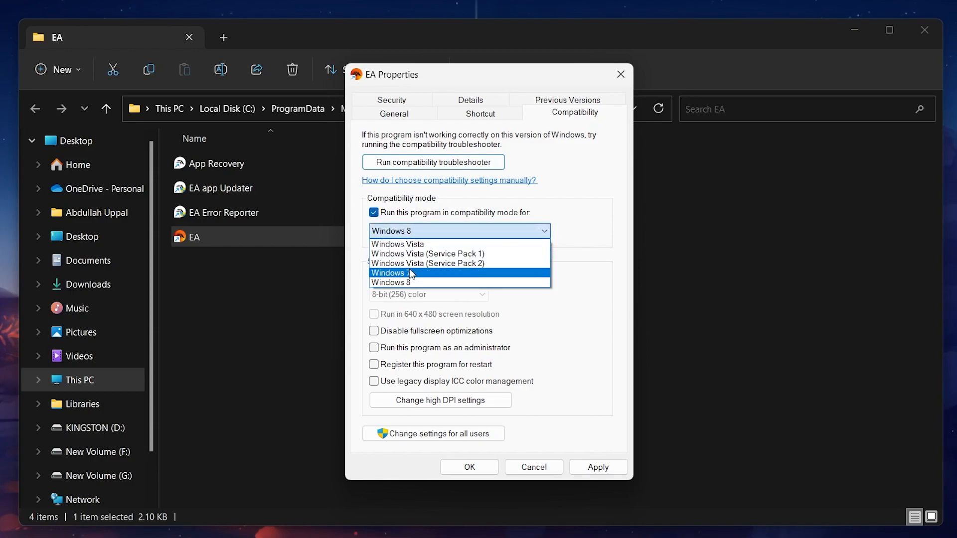
pyautogui.click(391, 272)
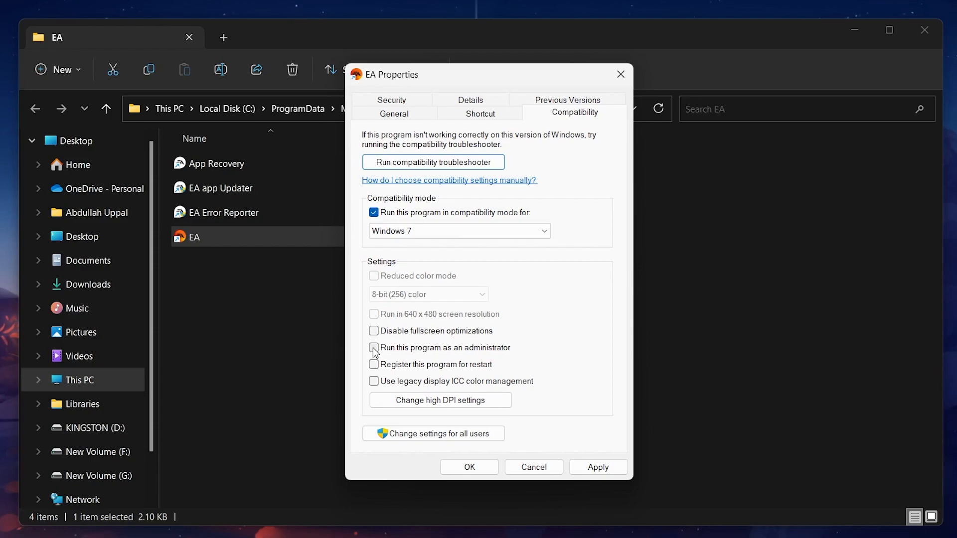
pyautogui.click(374, 347)
pyautogui.write('%localappdata%')
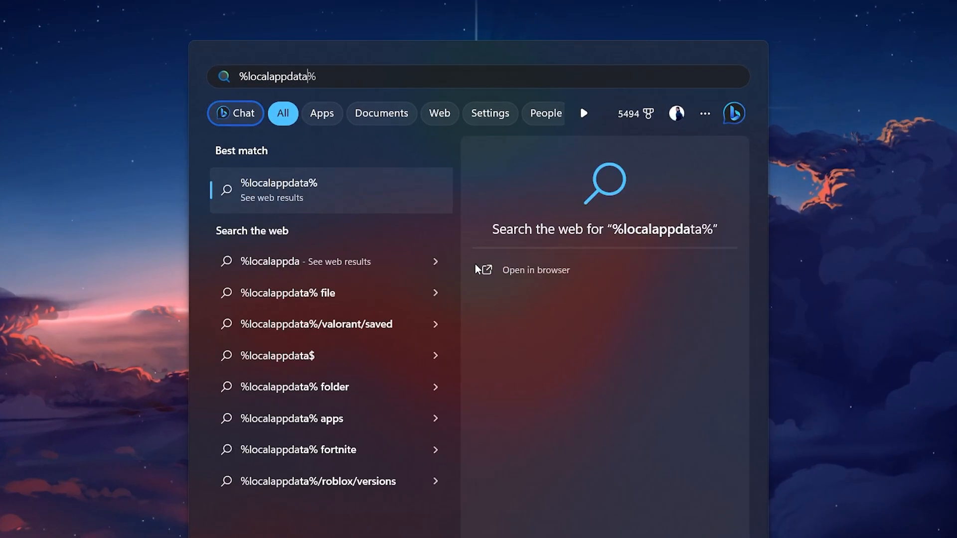
# Step: Open the %localappdata% folder in File Explorer
pyautogui.press('enter')
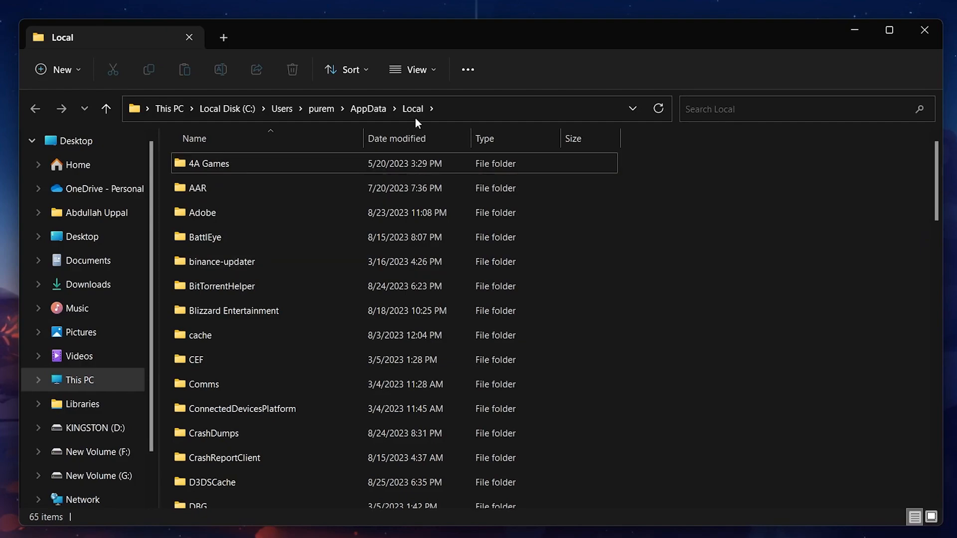
# Step: Scroll to the Electronic Arts folder in Local AppData and open its context menu
pyautogui.scroll(-3)
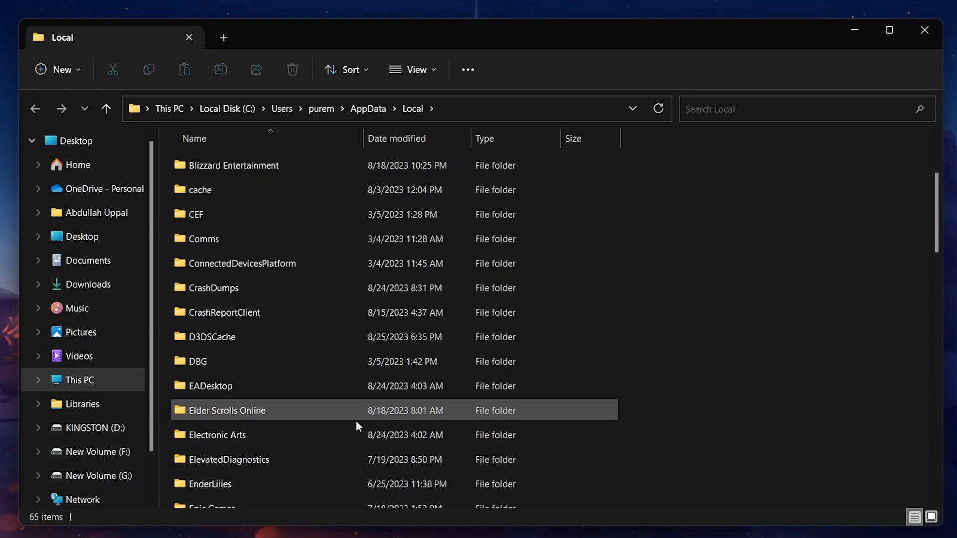
pyautogui.rightClick(217, 434)
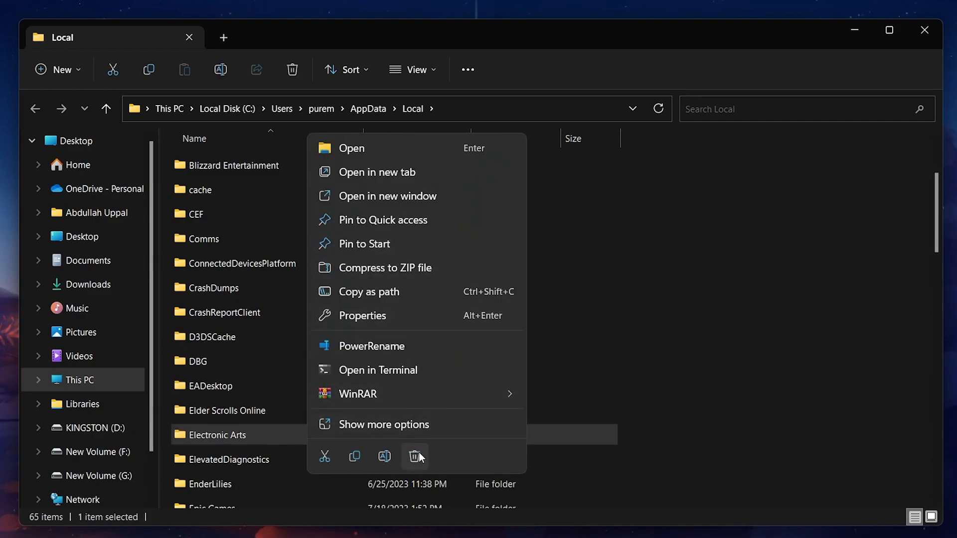
pyautogui.moveTo(694, 327)
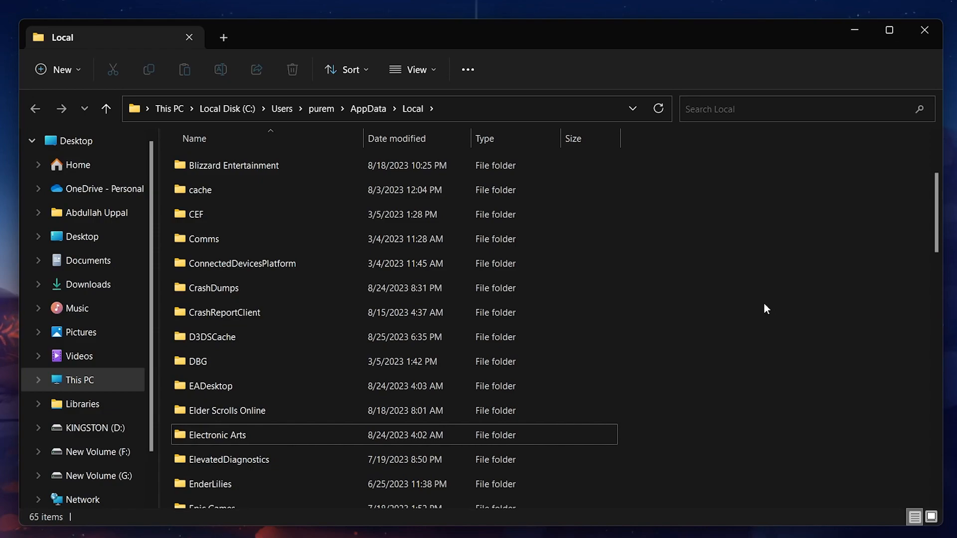
pyautogui.moveTo(845, 134)
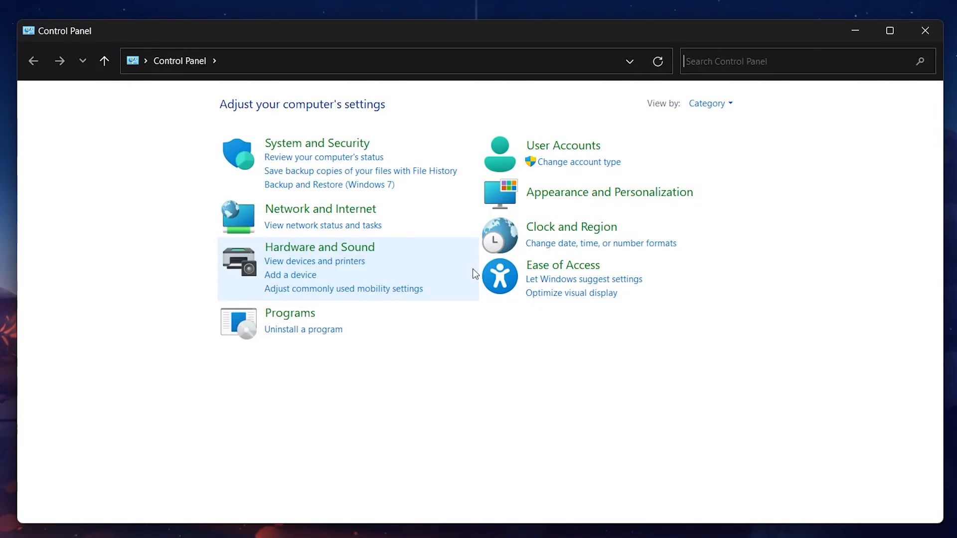
# Step: Open Clock and Region > Region and show the Administrative tab
pyautogui.click(570, 227)
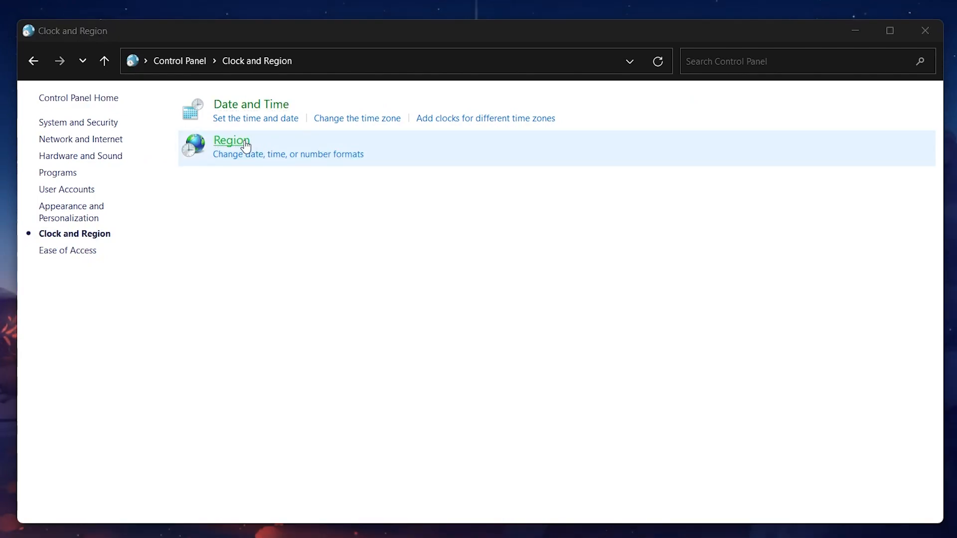
pyautogui.click(231, 141)
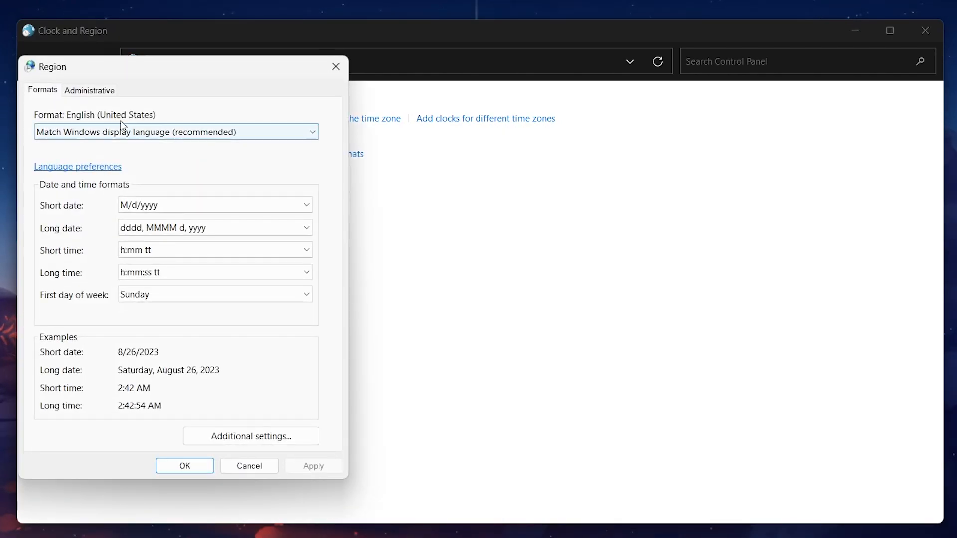
pyautogui.click(89, 90)
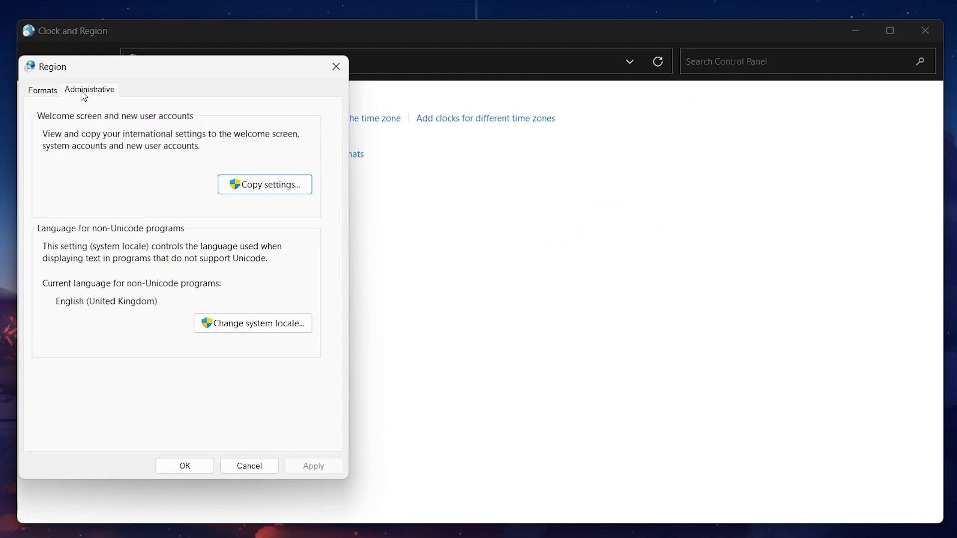
pyautogui.moveTo(252, 324)
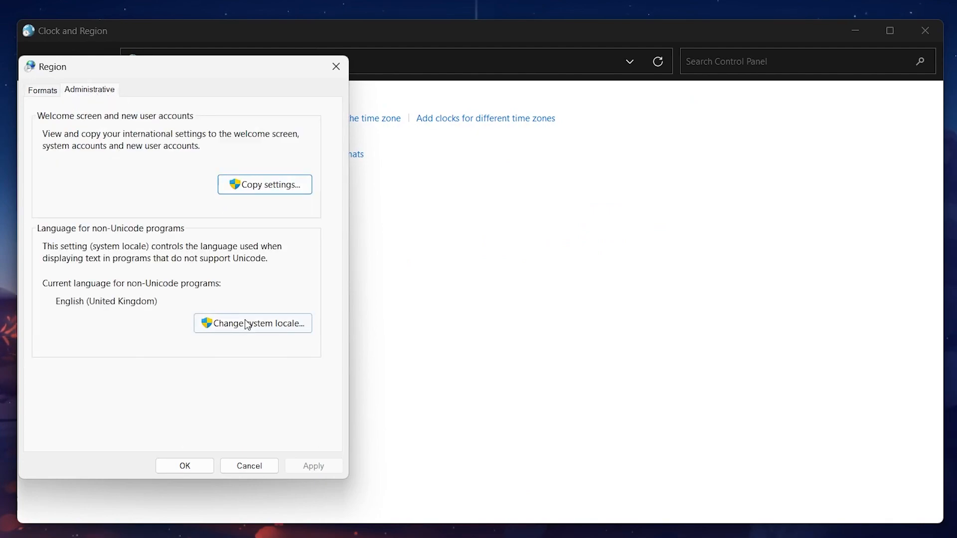
# Step: Enable the Beta Unicode UTF-8 system locale option and close the region dialogs
pyautogui.click(253, 323)
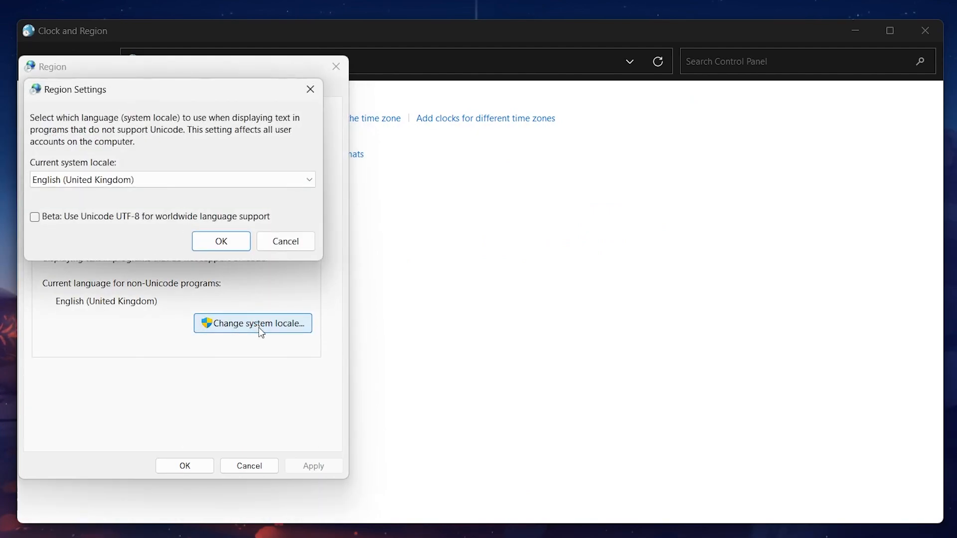
pyautogui.moveTo(69, 256)
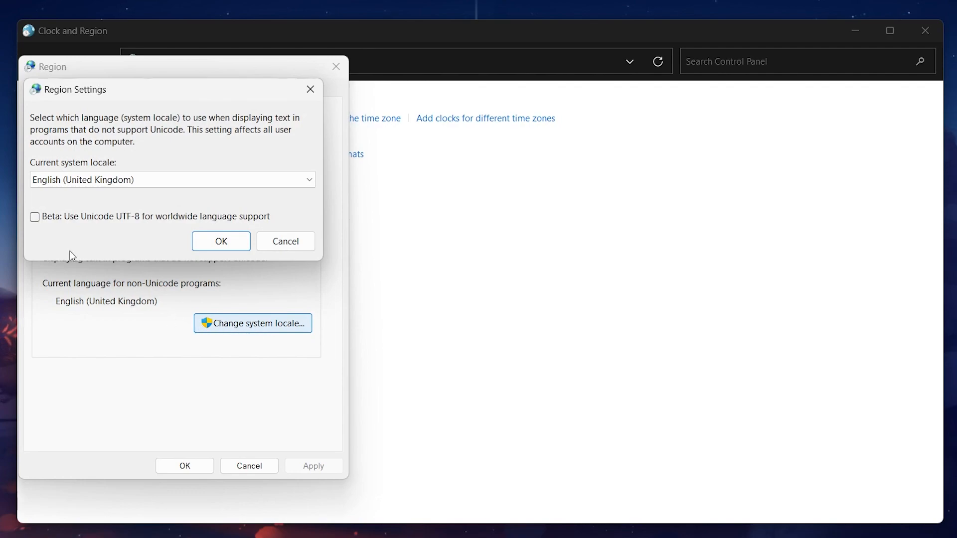
pyautogui.click(35, 217)
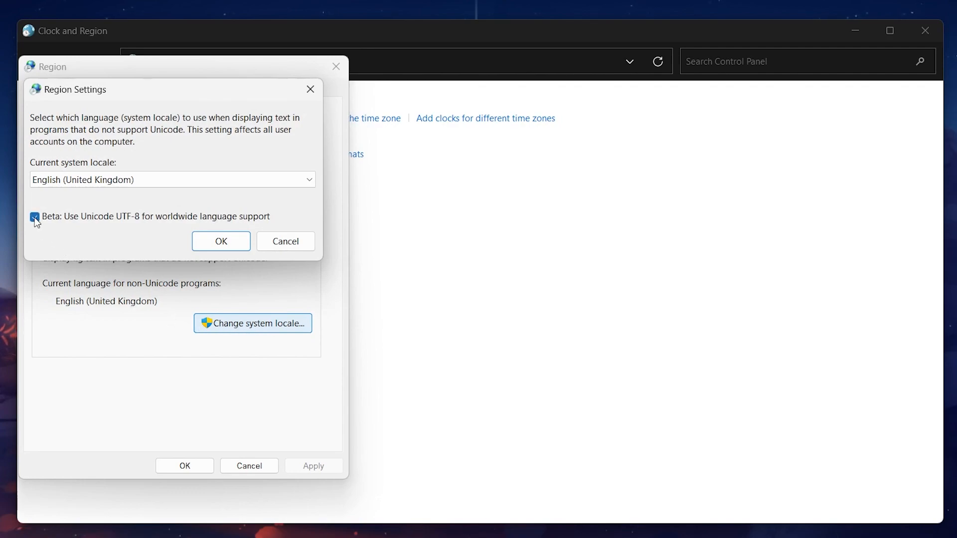
pyautogui.click(35, 217)
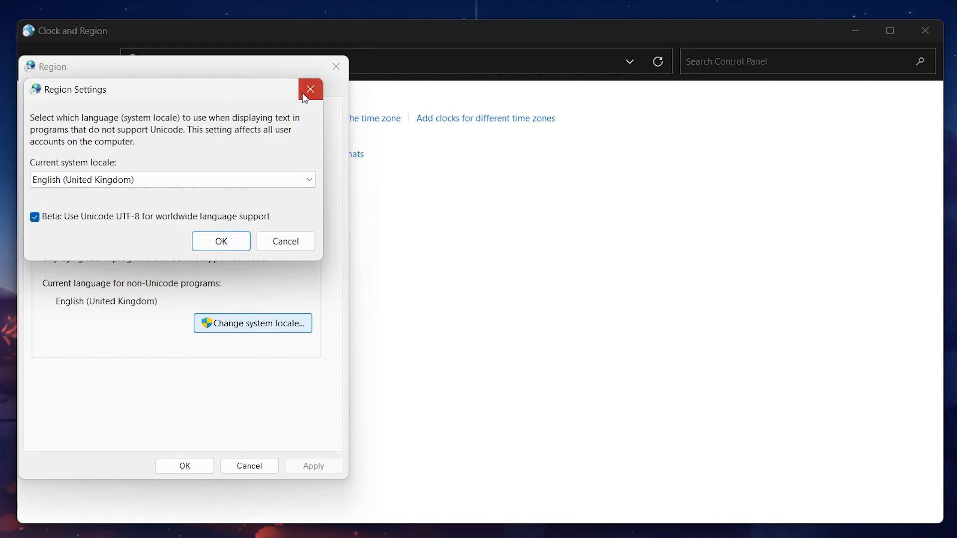
pyautogui.click(310, 90)
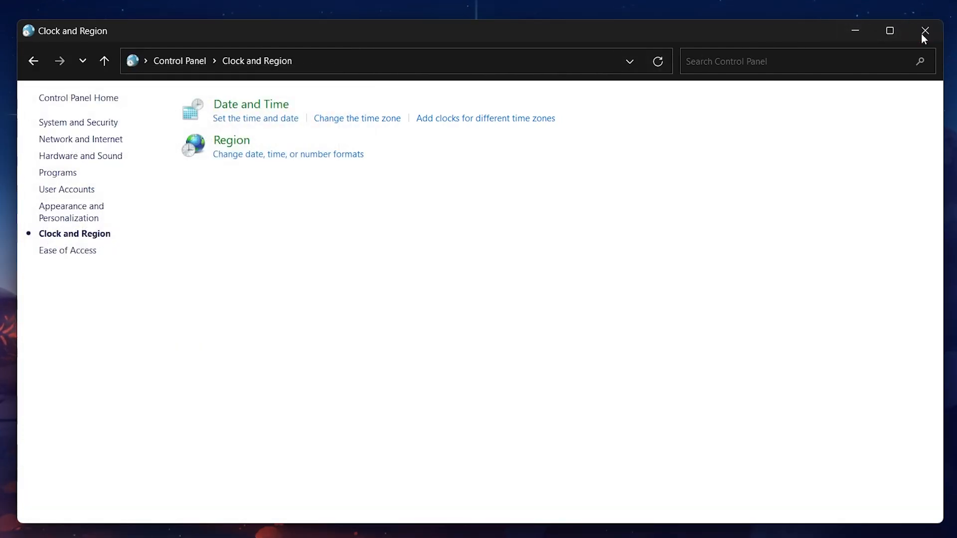